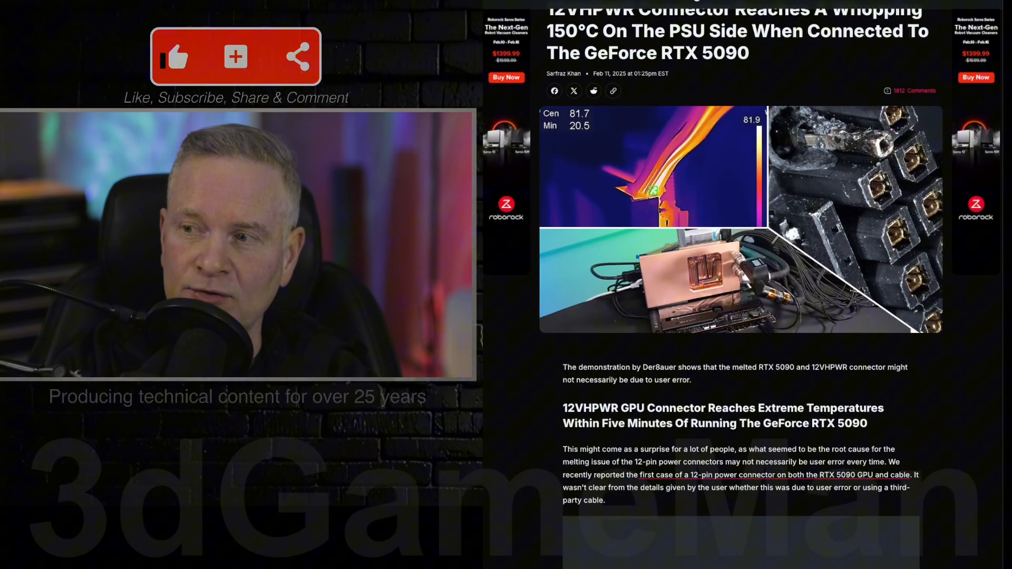
{"action": "scroll", "scroll_direction": "down", "scroll_amount": 3}
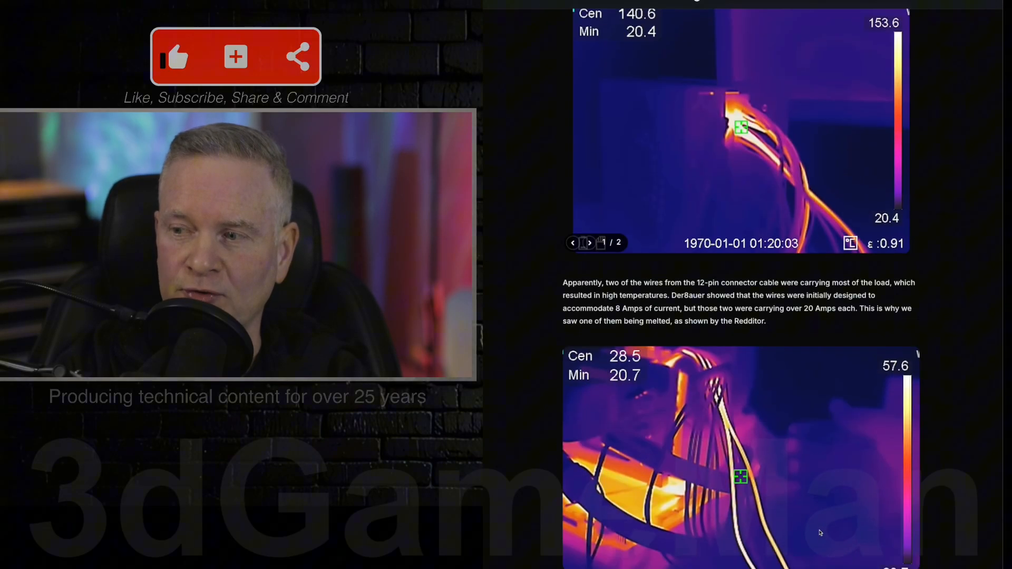
{"action": "scroll", "scroll_direction": "down", "scroll_amount": 3}
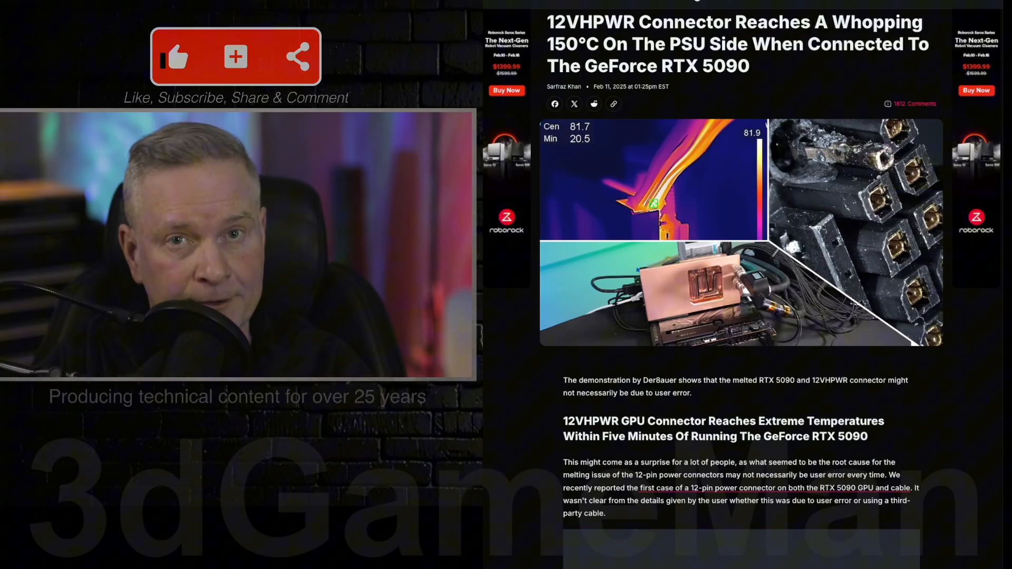
{"action": "scroll", "scroll_direction": "down", "scroll_amount": 3}
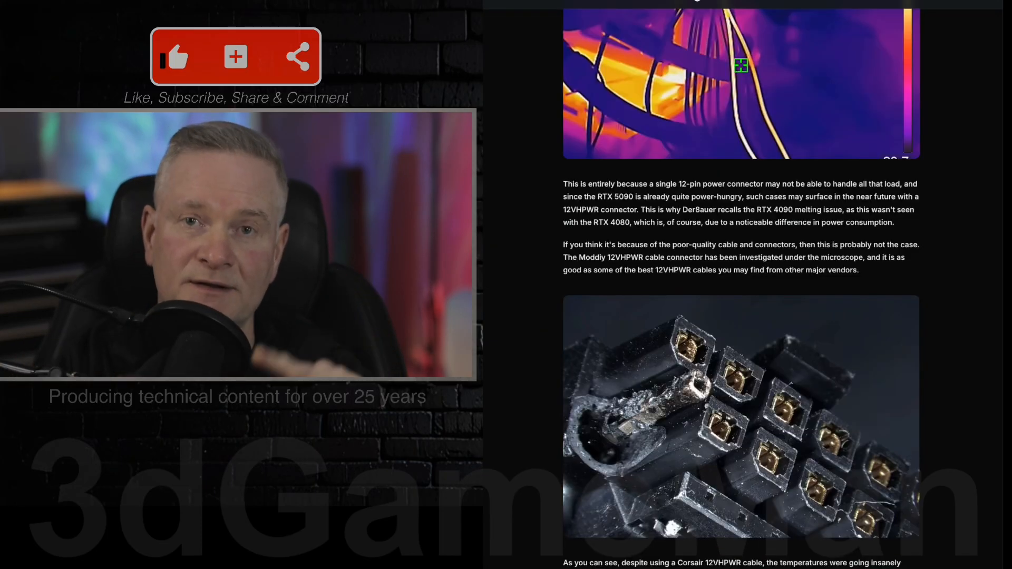